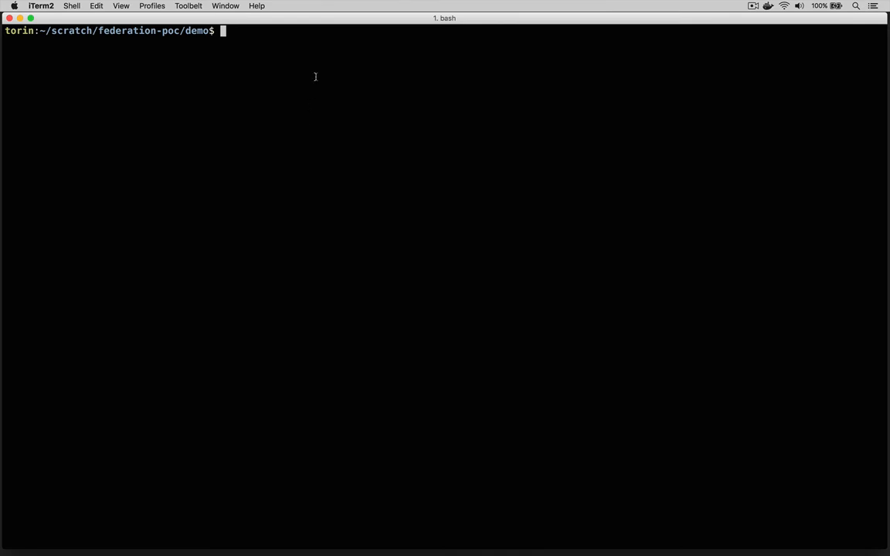
Review the nginx-eu.yaml replica set manifest in vim and quit back to the prompt
text(vim nginx-eu.yaml)
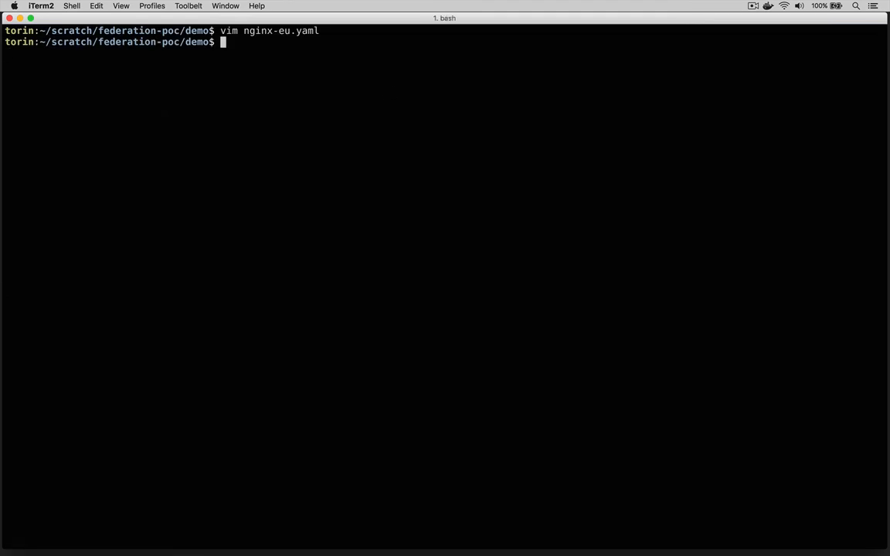
Create nginx-eu from nginx-eu.yaml on federation-cluster and highlight its replica-set-preferences annotation
text(kubectl --context=federation-cluster create -f nginx-eu.yaml)
text(kubectl --context=federation-cluster get rs nginx-eu -o json | jq '.metadata')
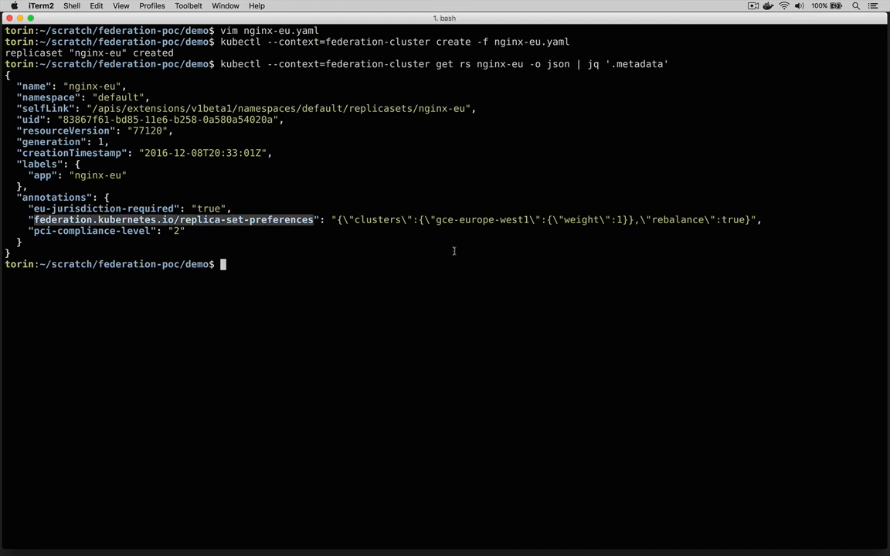
double_click(484, 219)
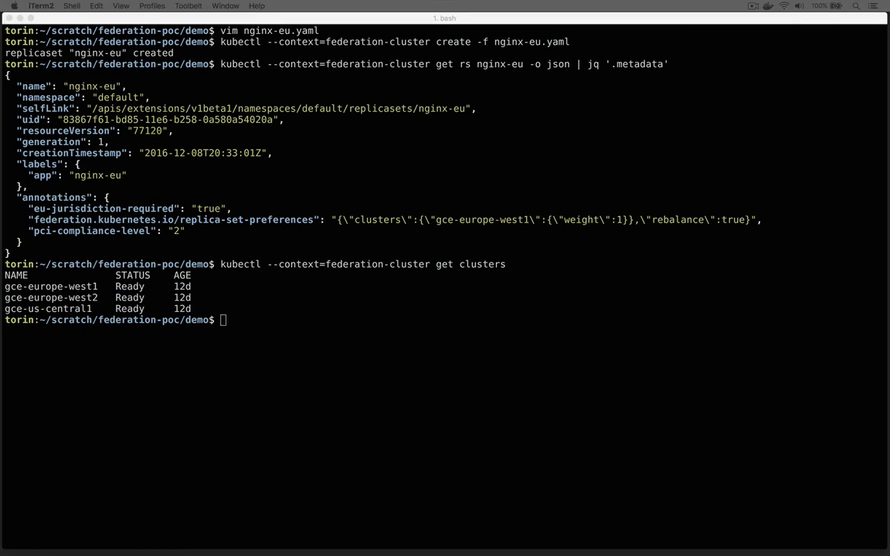
Query gce-us-central1 and gce-europe-west1 cluster metadata, then check nginx-eu replicas on gce-us-central1
text(kubectl --context=federation-cluster get clusters gce-us-central1 -o json | jq '.status')
text(kubectl --context=federation-cluster get clusters gce-europe-west1 -o json | jq '.metadata')
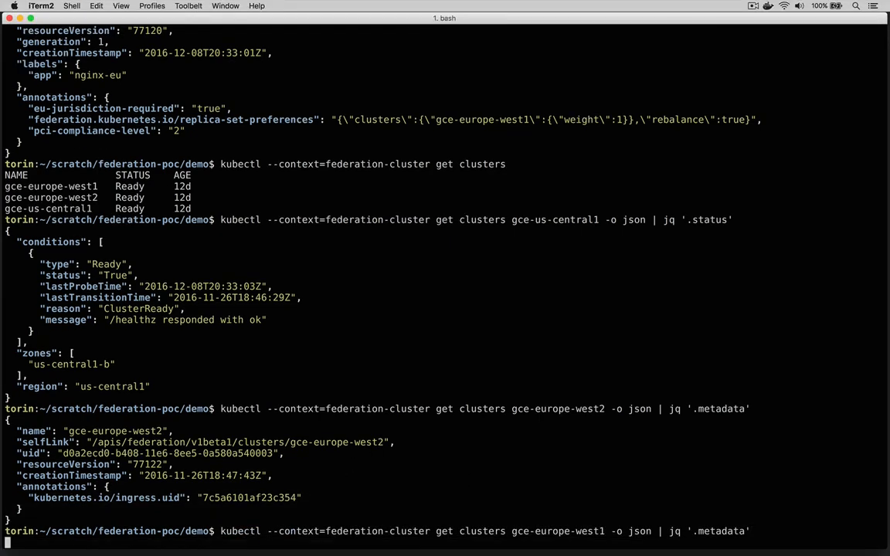
key(Return)
text(kubectl --context=gke_federation-poc_us-central1-b_gce-us-central1 get rs nginx-eu)
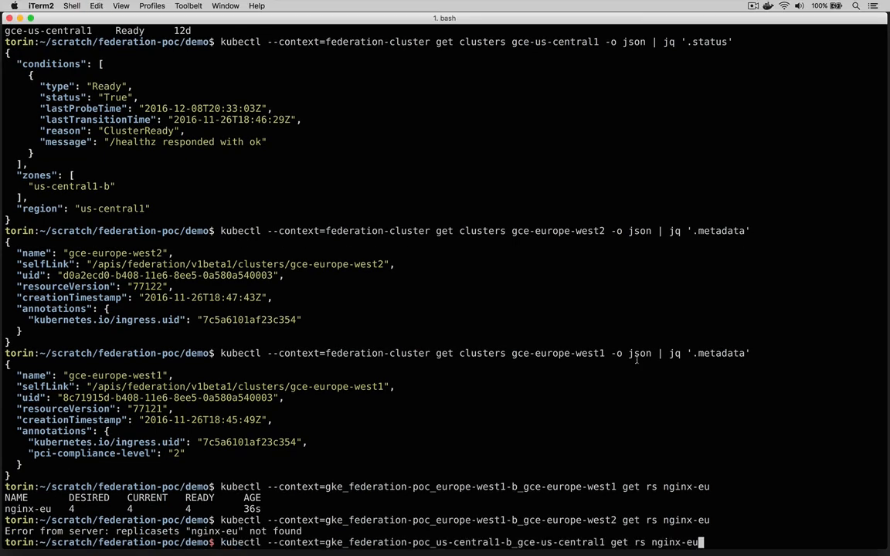
key(Return)
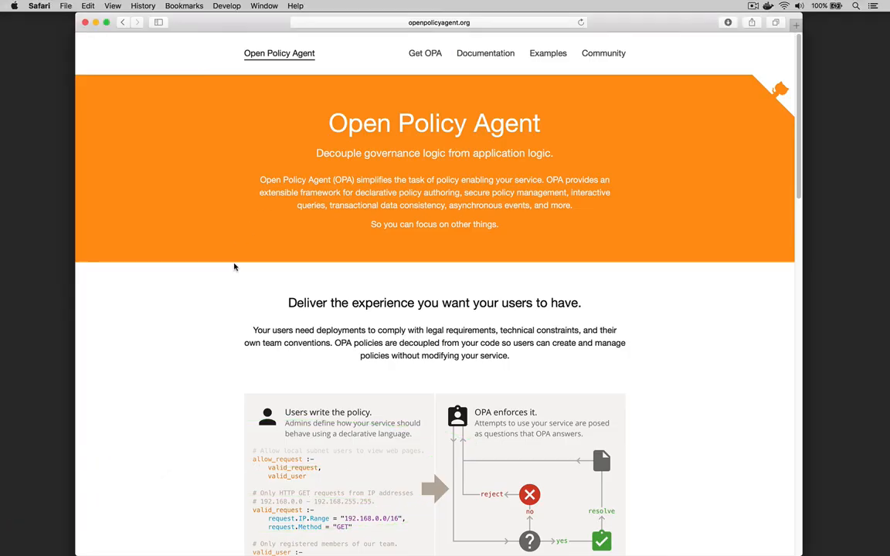
Browse the Open Policy Agent documentation down to the Rego basics section
click(485, 53)
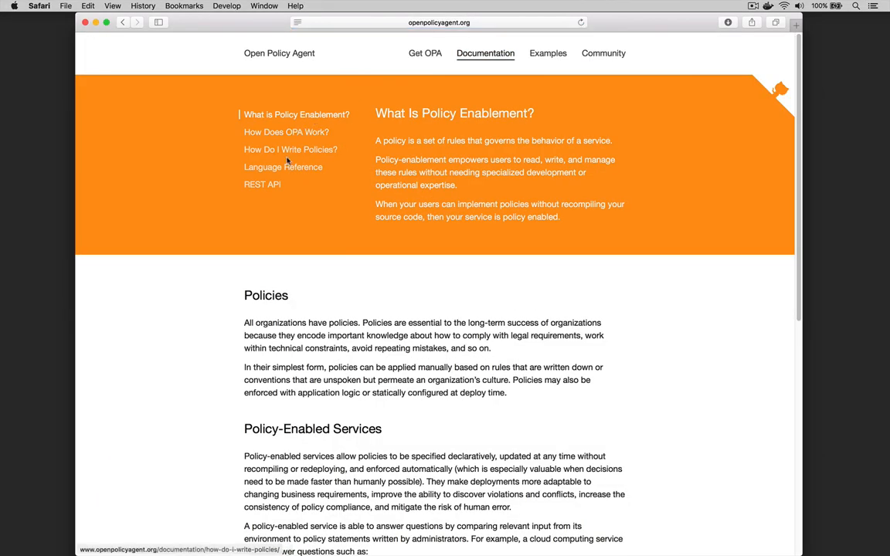
scroll(down, 3)
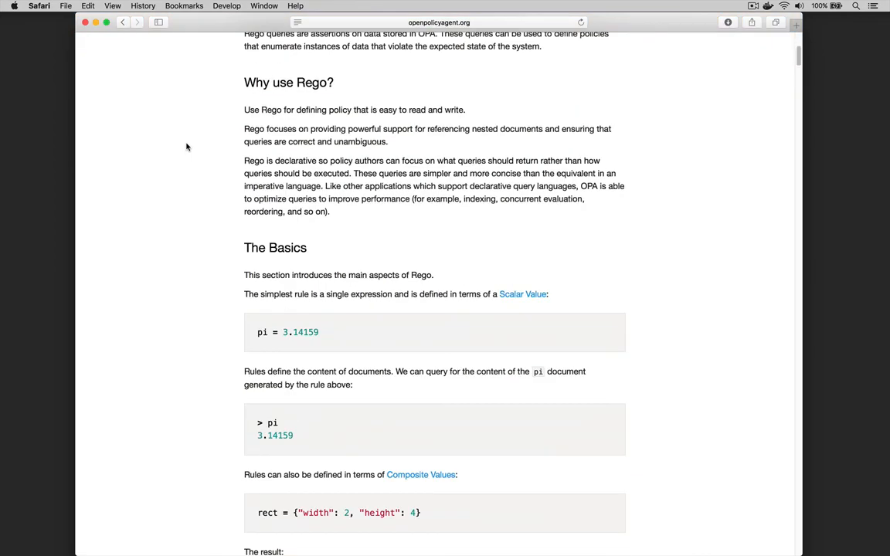
scroll(down, 3)
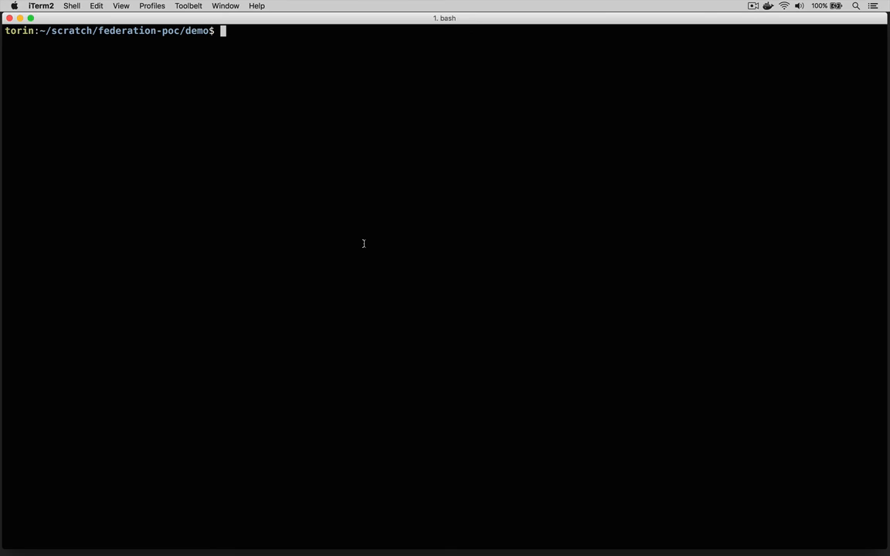
Patch gce-europe-west2 with pci-compliance-level 2, confirm it in nginx-eu's placement preferences, and check europe-west1 replicas
text(kubectl --context=federation-cluster patch clusters gce-europe-west2 \)
text(kubectl --context=federation-cluster get rs nginx-eu -o json | jq '.metadata.annotations')
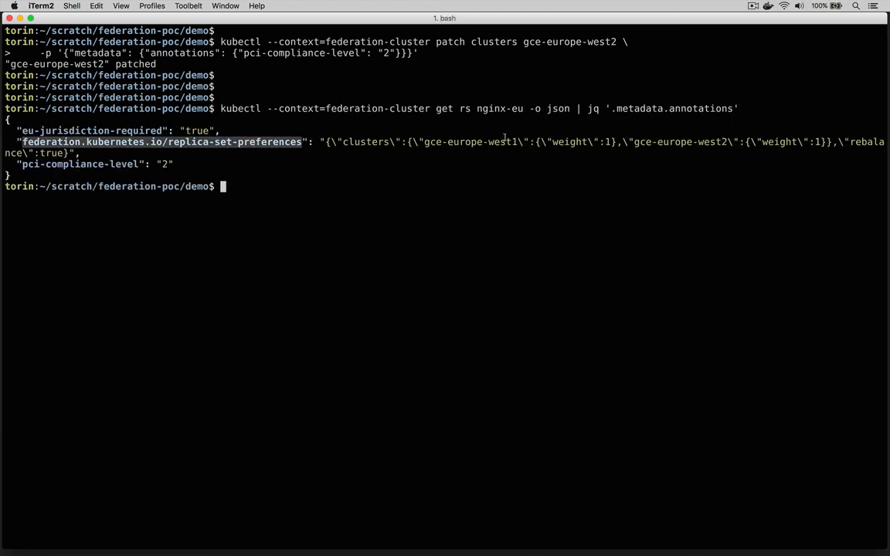
double_click(681, 142)
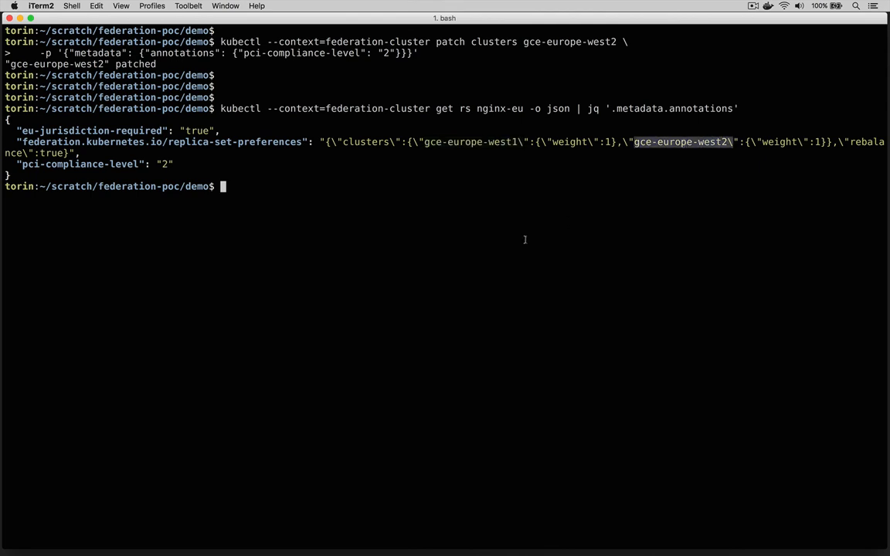
text(kubectl --context=gke_federation-poc_europe-west1-b_gce-europe-west1 get rs nginx-eu)
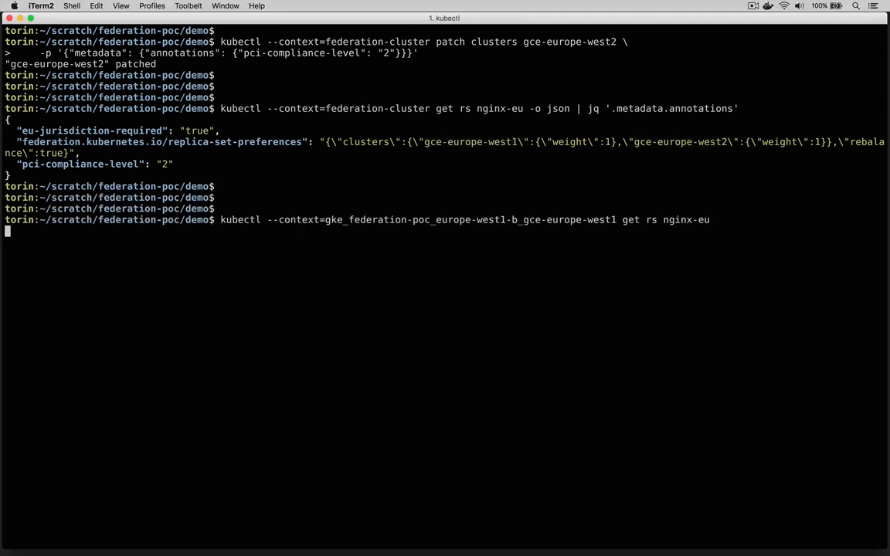